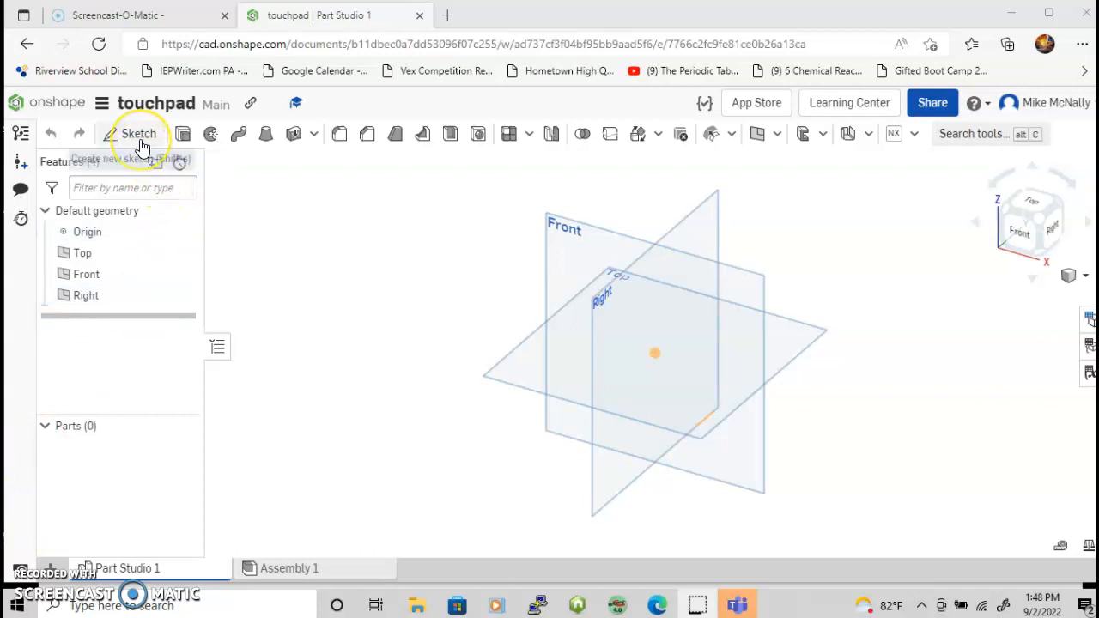
{"action": "mouse_move", "coordinate": [138, 133]}
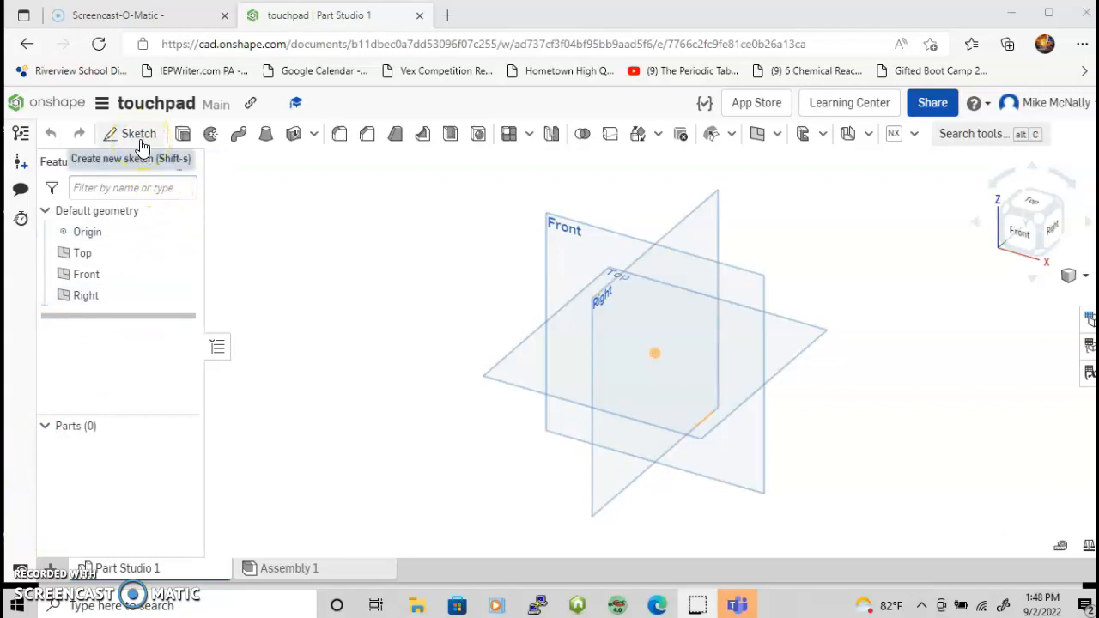
Step: Create a new sketch, Sketch 1, in the part studio
{"action": "left_click", "coordinate": [138, 133]}
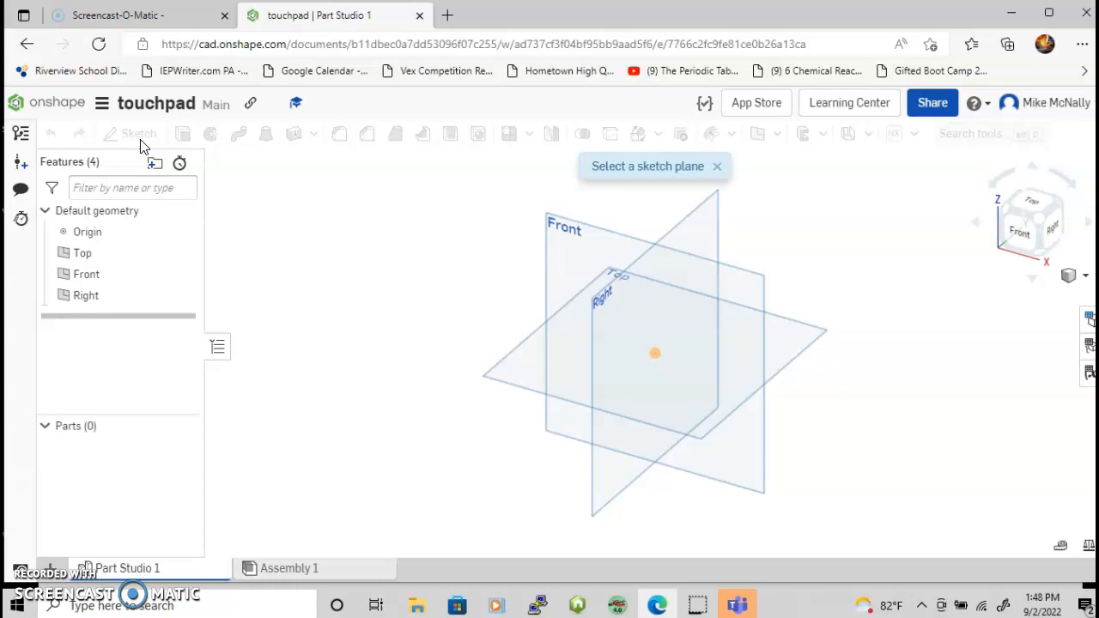
{"action": "left_click", "coordinate": [138, 133]}
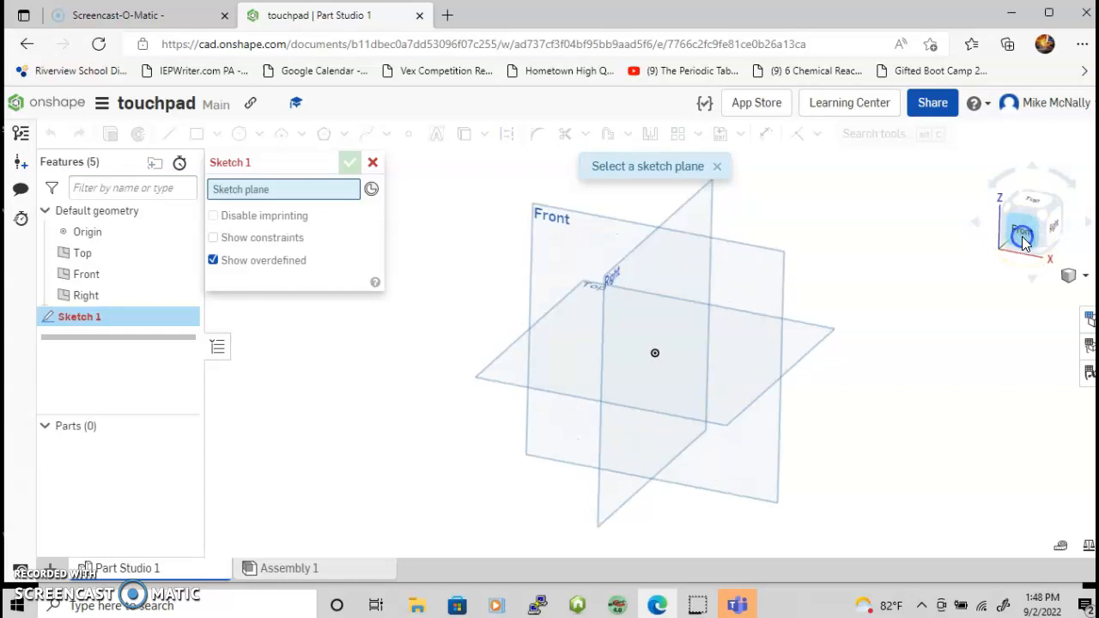
Step: Snap the view to face the Front plane straight on
{"action": "left_click", "coordinate": [1031, 222]}
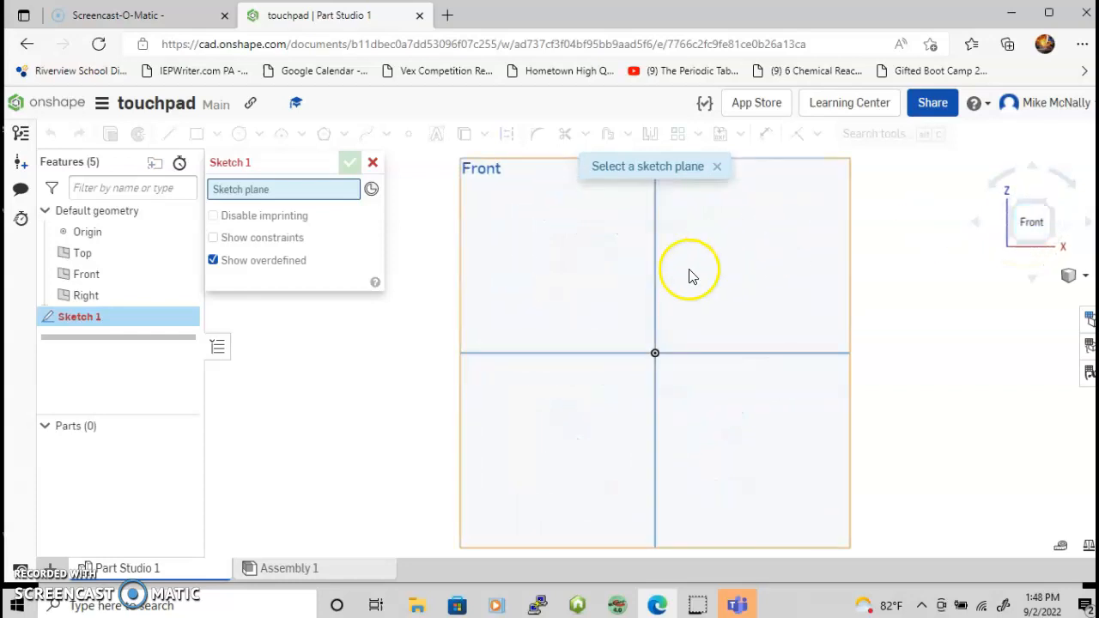
{"action": "mouse_move", "coordinate": [573, 272]}
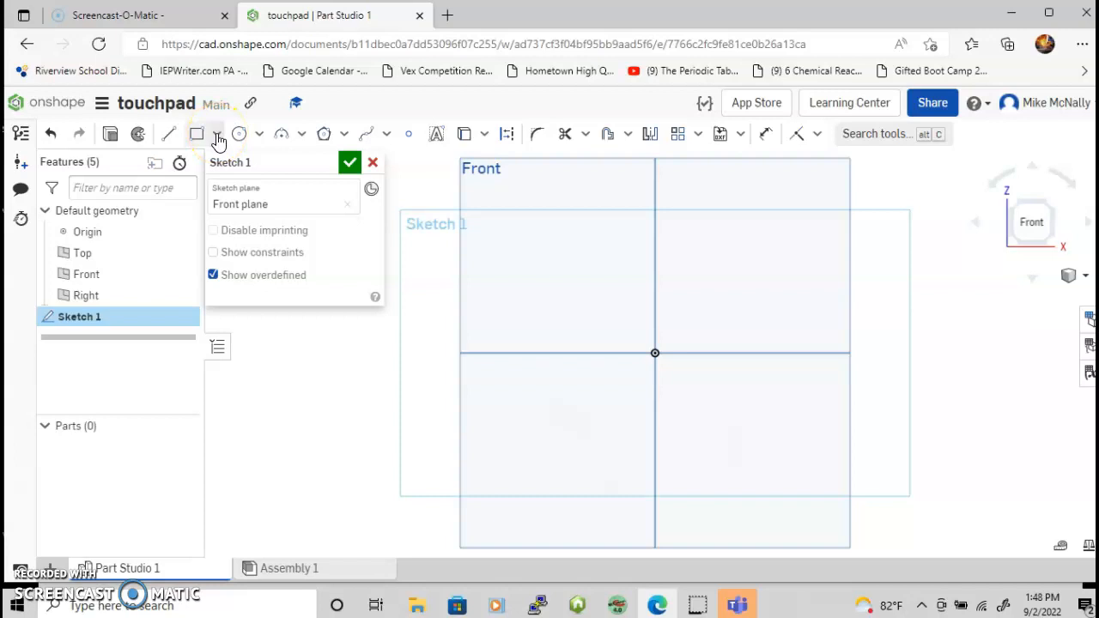
Step: Draw a corner rectangle, about 1.042 by 0.69, in the upper-left quadrant
{"action": "left_click", "coordinate": [217, 135]}
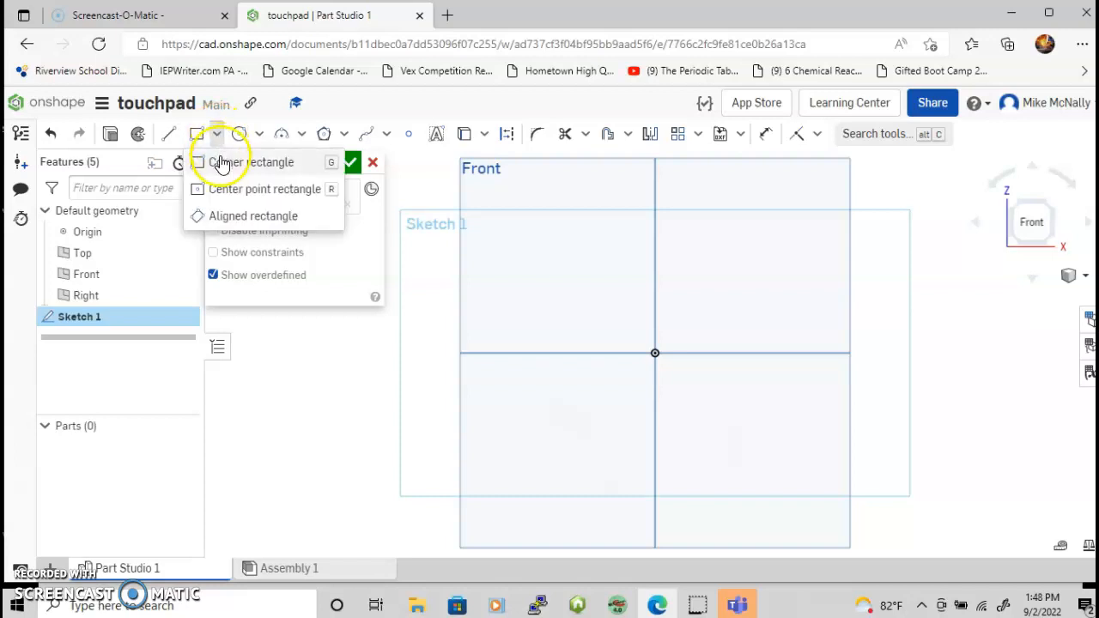
{"action": "left_click", "coordinate": [250, 163]}
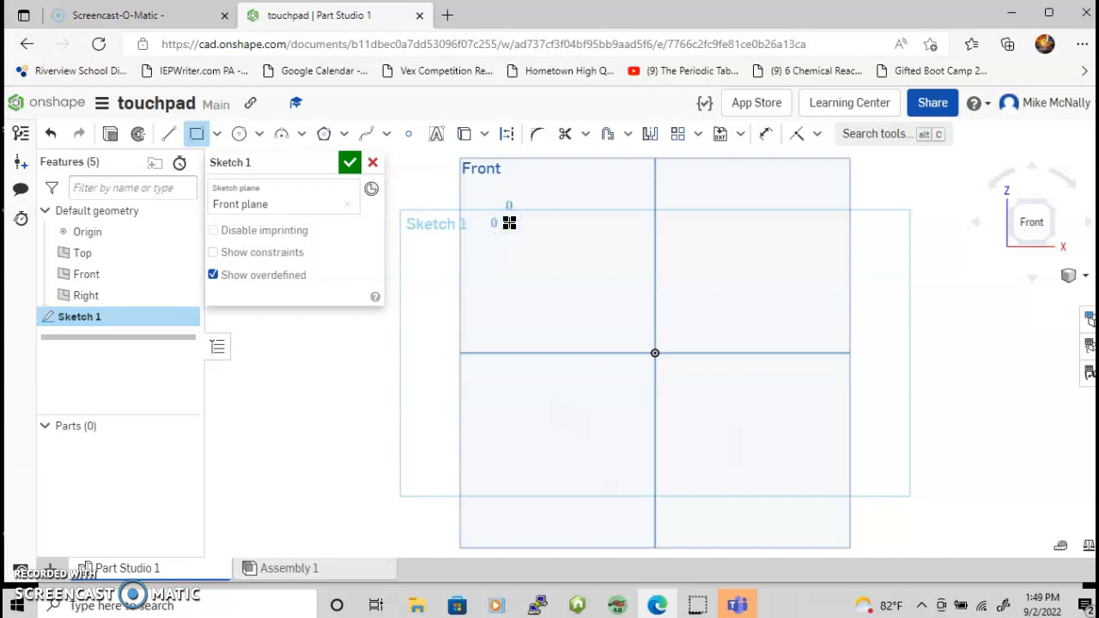
{"action": "left_click_drag", "start_coordinate": [509, 223], "coordinate": [568, 264]}
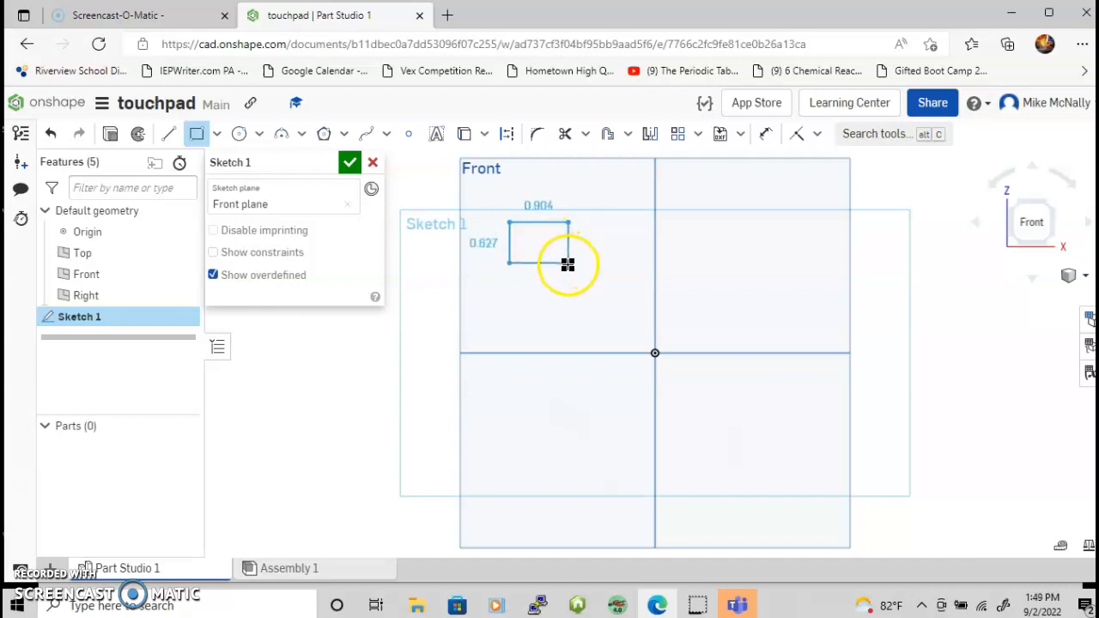
{"action": "left_click_drag", "start_coordinate": [567, 265], "coordinate": [578, 268]}
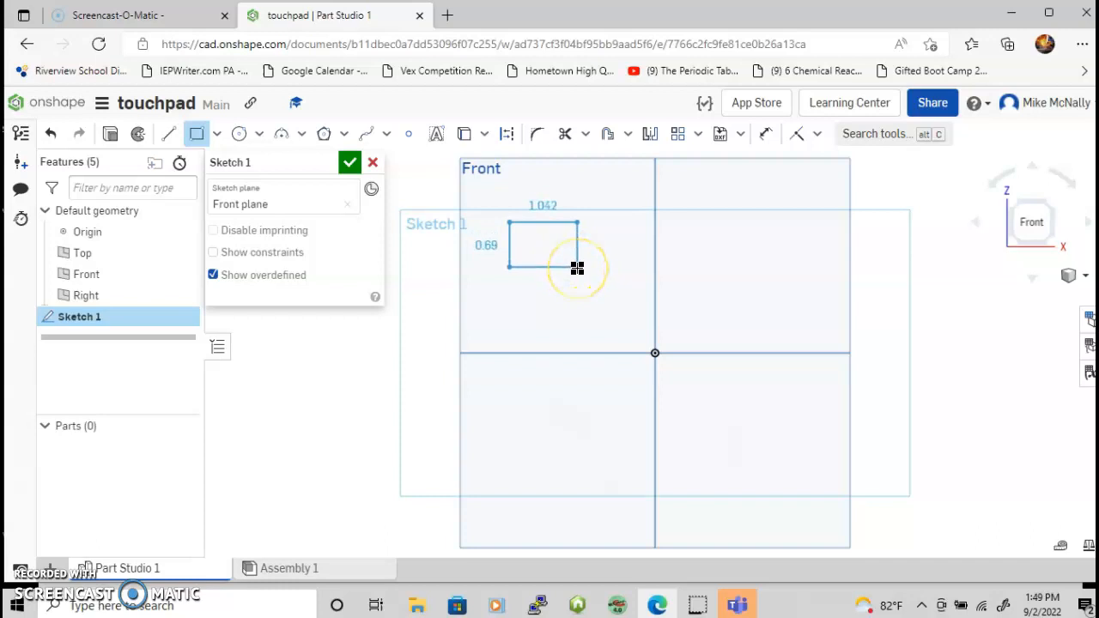
{"action": "left_click", "coordinate": [542, 246]}
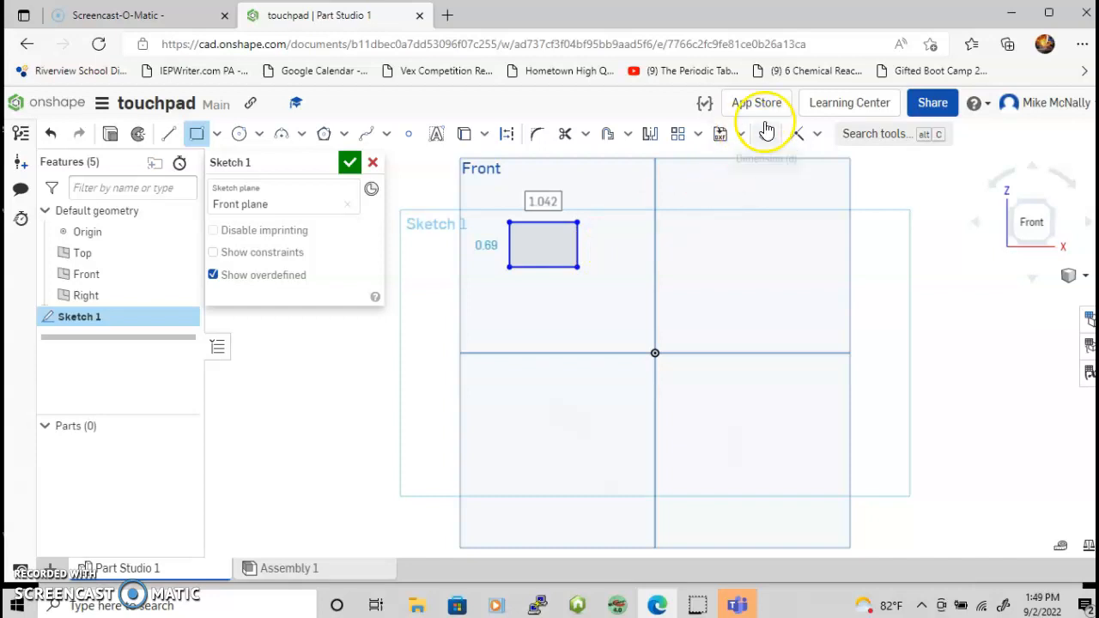
{"action": "mouse_move", "coordinate": [766, 134]}
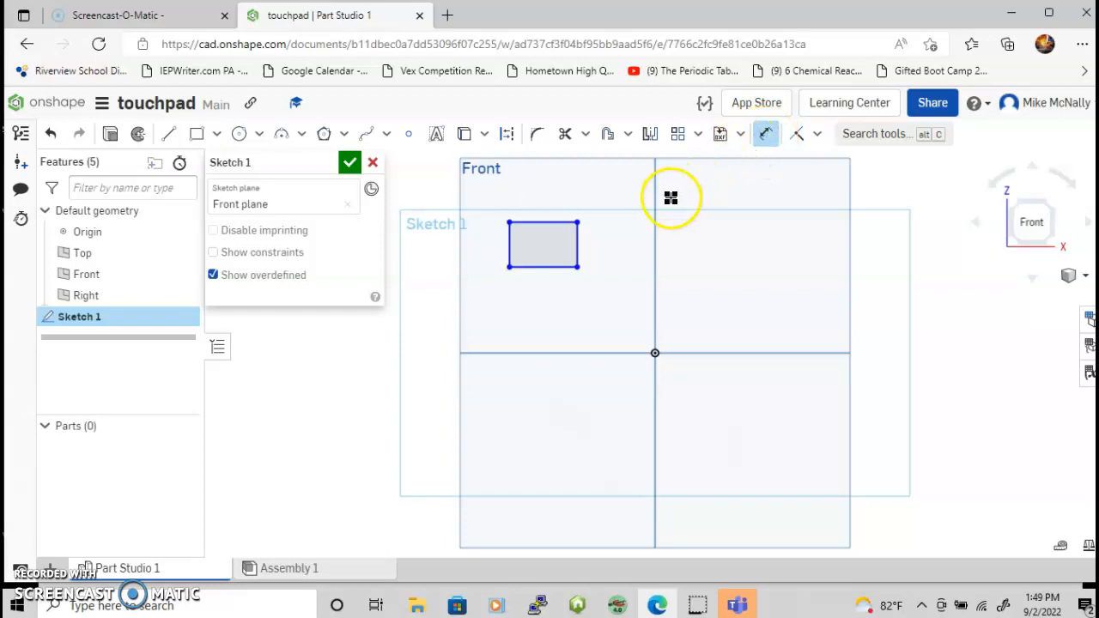
{"action": "mouse_move", "coordinate": [609, 233]}
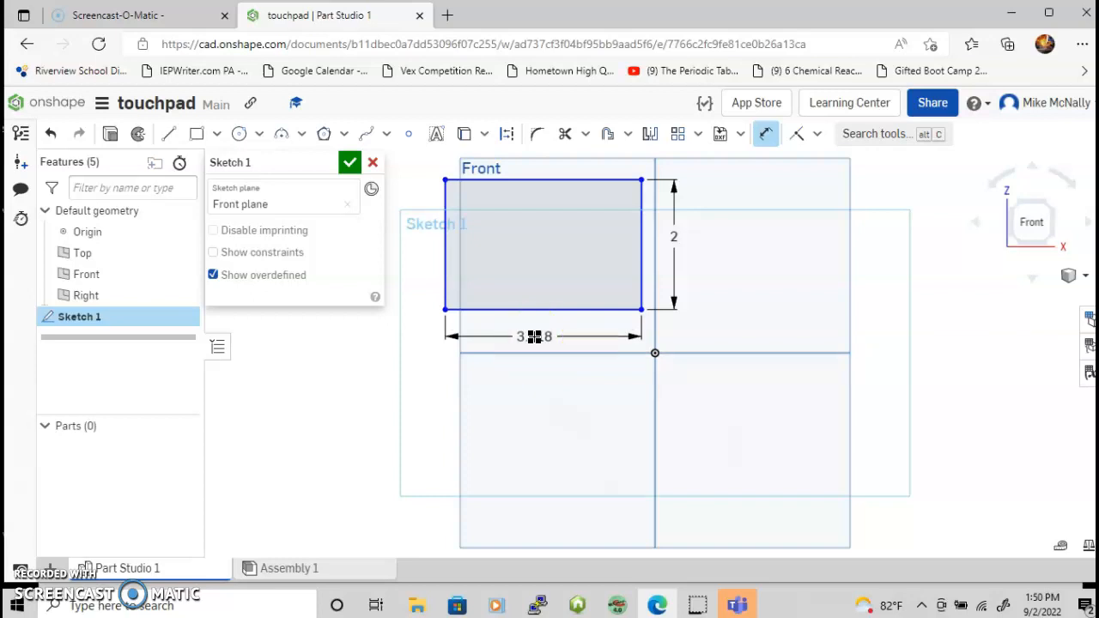
Step: Change the rectangle's width dimension to 5, giving a 5 by 2 rectangle
{"action": "double_click", "coordinate": [535, 336]}
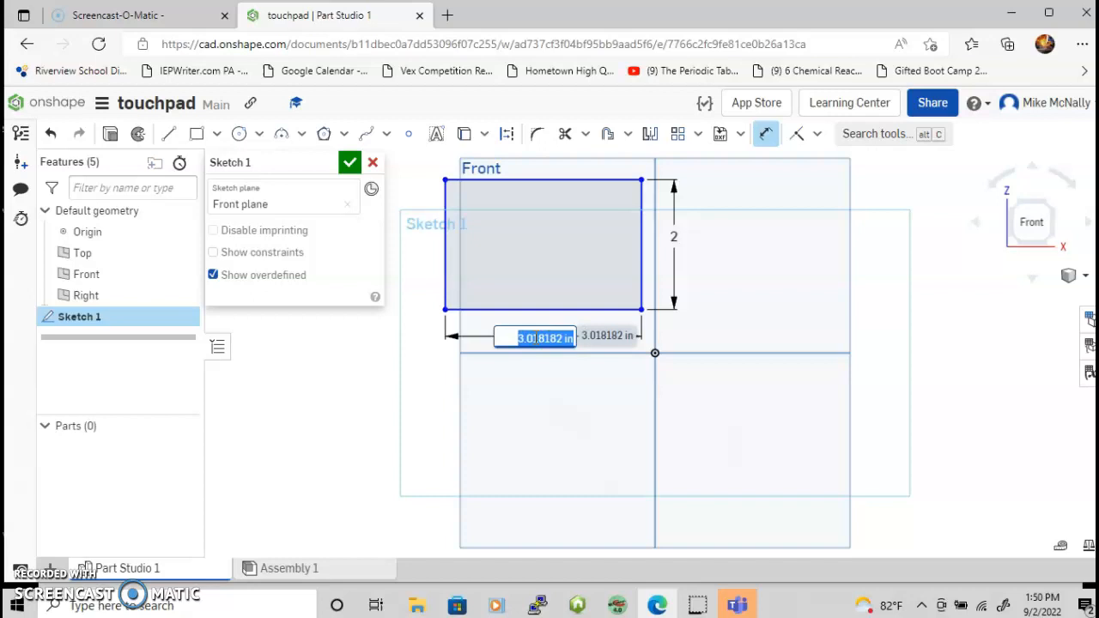
{"action": "type", "text": "5"}
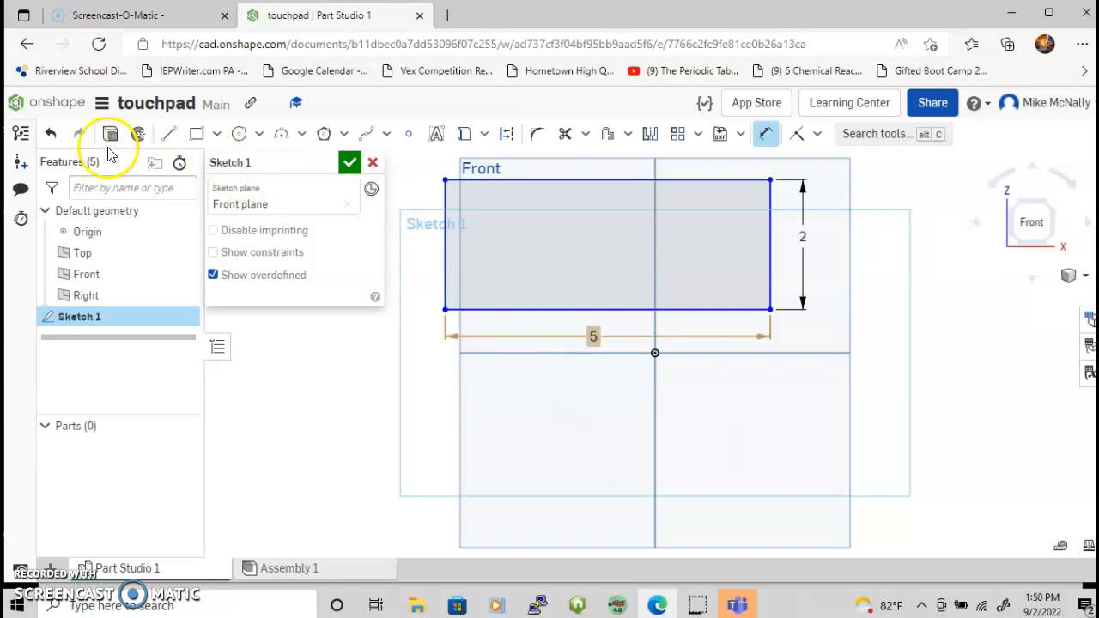
{"action": "mouse_move", "coordinate": [110, 134]}
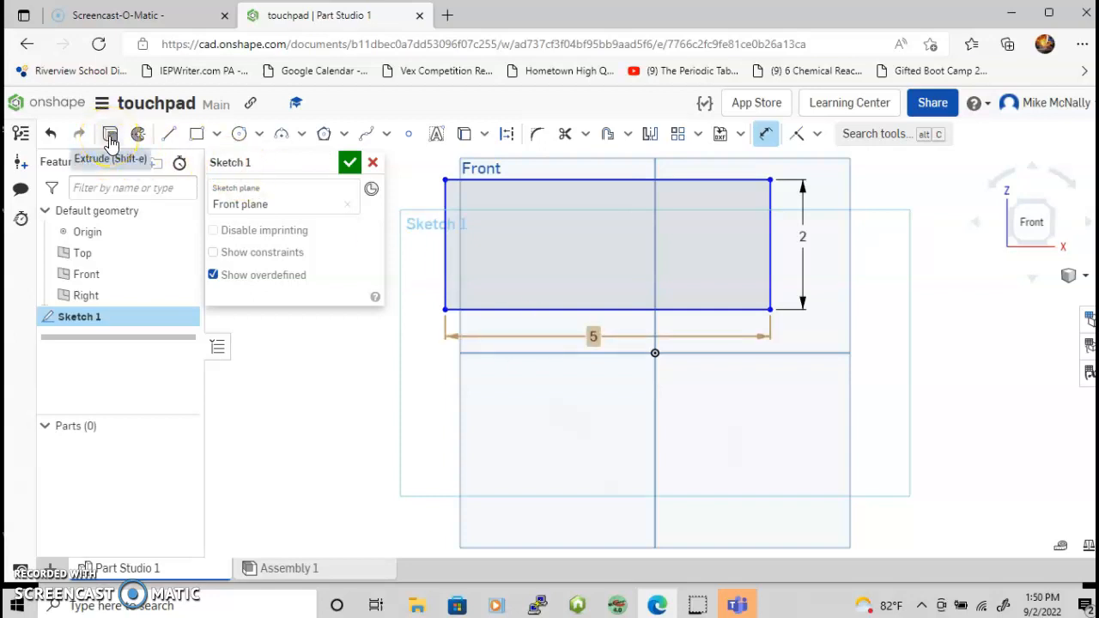
{"action": "mouse_move", "coordinate": [110, 133]}
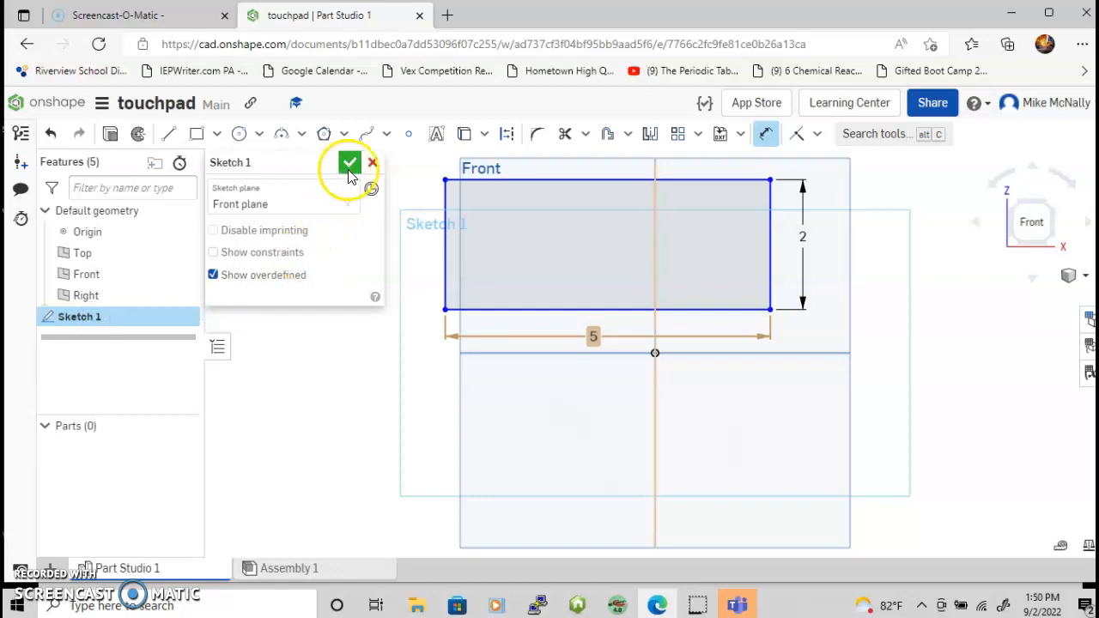
Step: Accept Sketch 1 and start an Extrude feature
{"action": "left_click", "coordinate": [349, 163]}
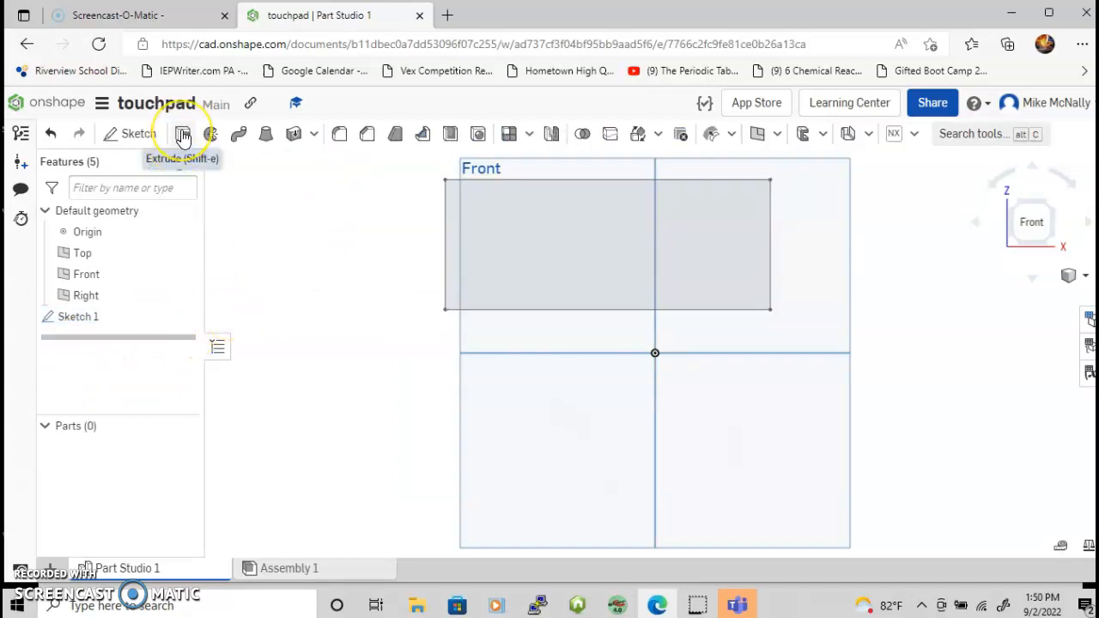
{"action": "left_click", "coordinate": [182, 133]}
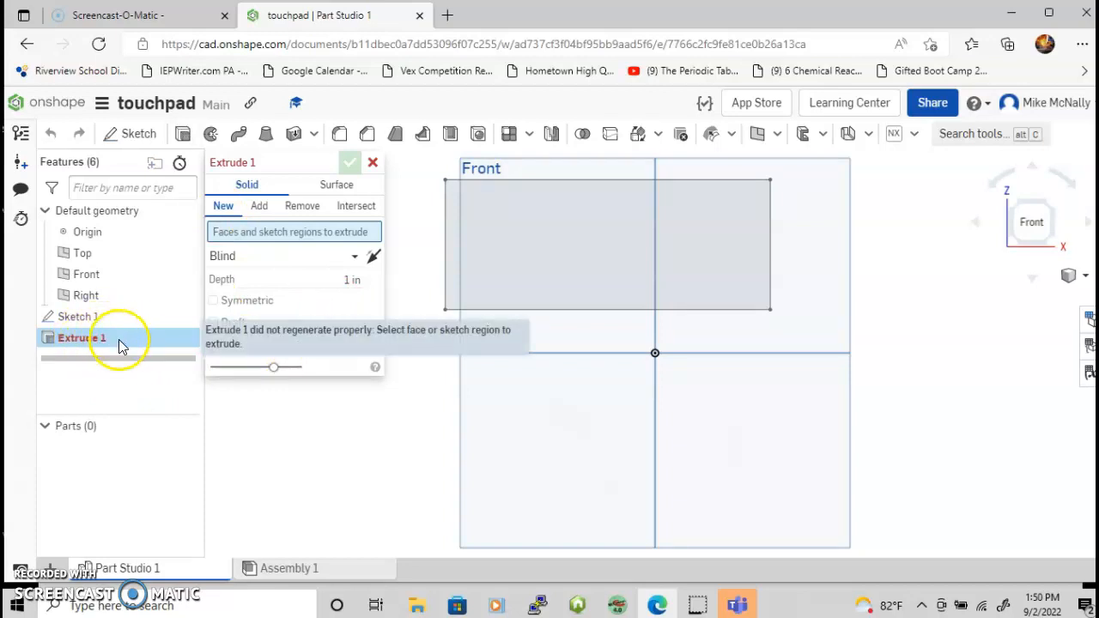
{"action": "mouse_move", "coordinate": [116, 331]}
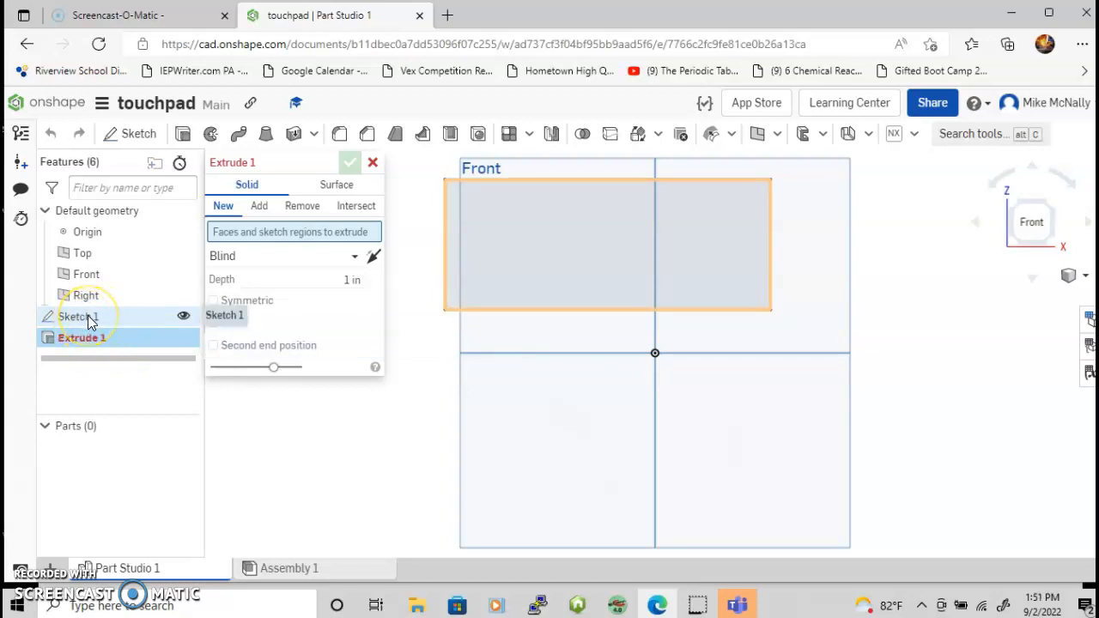
Step: Extrude Sketch 1's rectangle faces into solid Part 1
{"action": "left_click", "coordinate": [607, 245]}
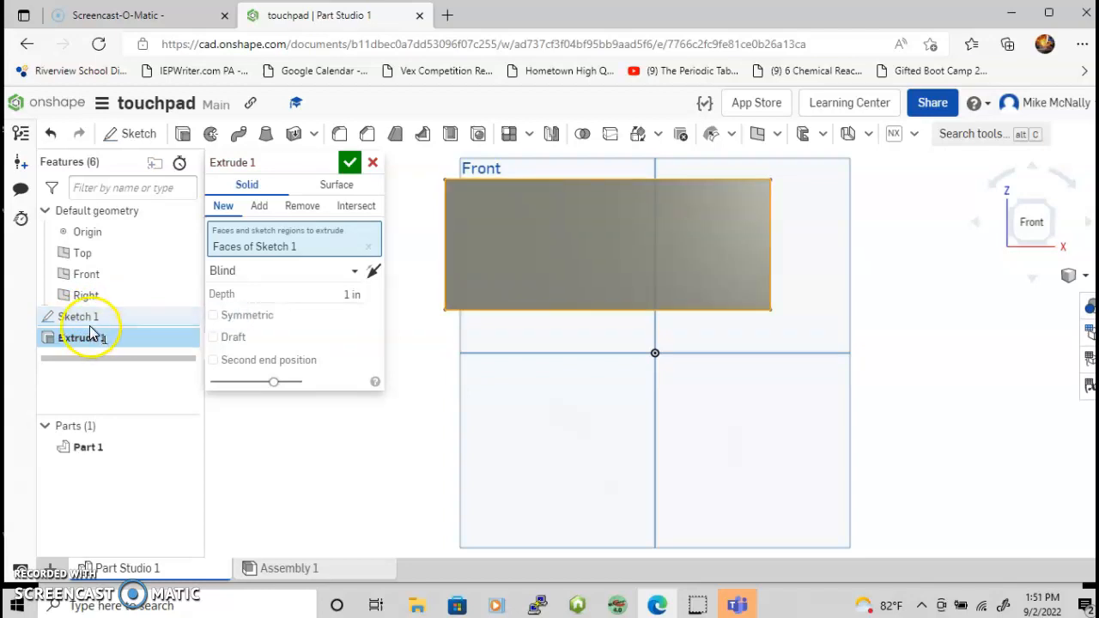
{"action": "mouse_move", "coordinate": [83, 338]}
{"action": "type", "text": "4"}
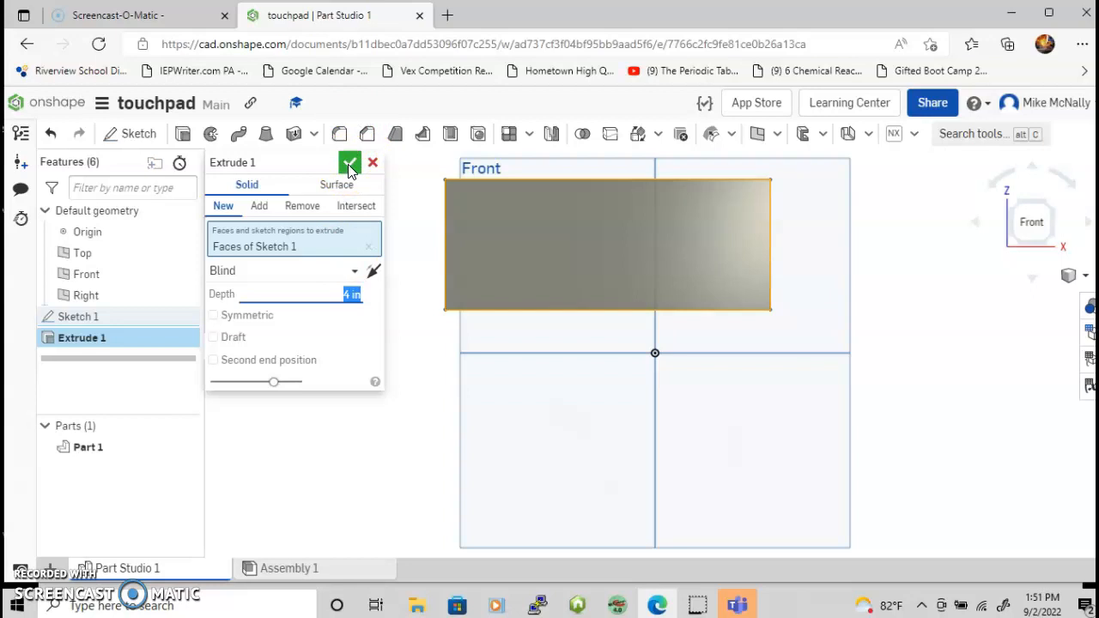
{"action": "left_click", "coordinate": [350, 162]}
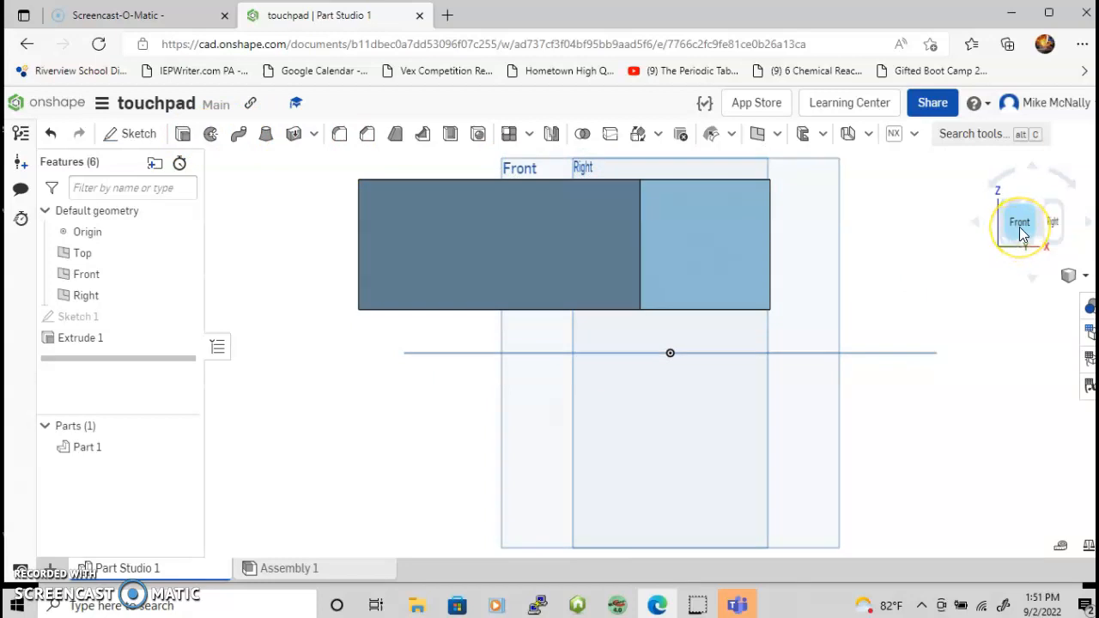
Step: Face the Front view and create Sketch 2 on the Front plane
{"action": "left_click", "coordinate": [1020, 225]}
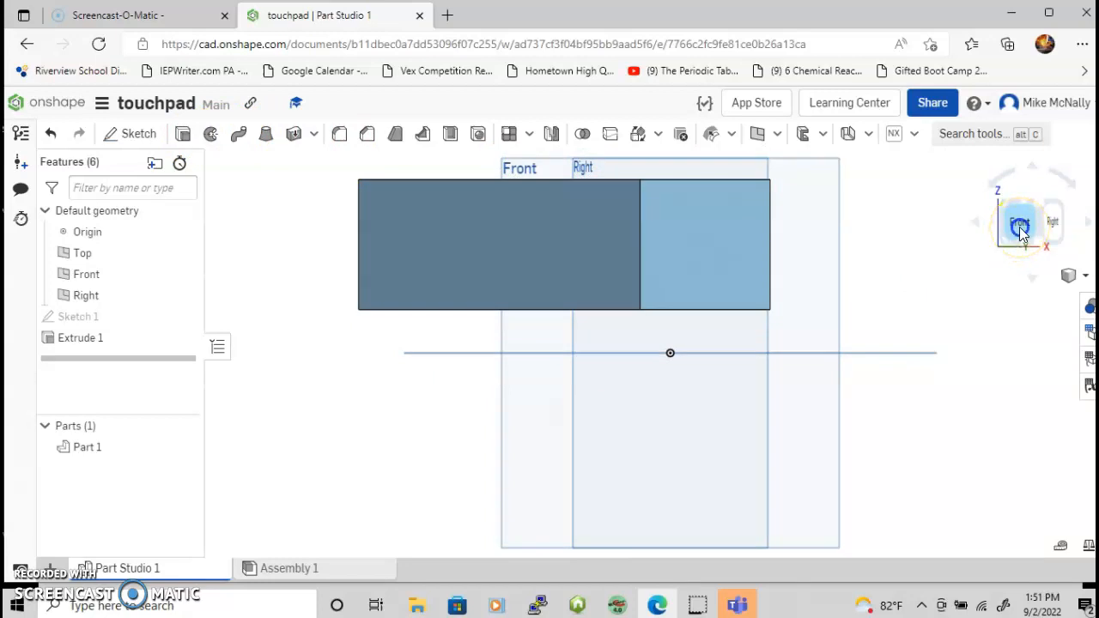
{"action": "left_click", "coordinate": [1020, 225]}
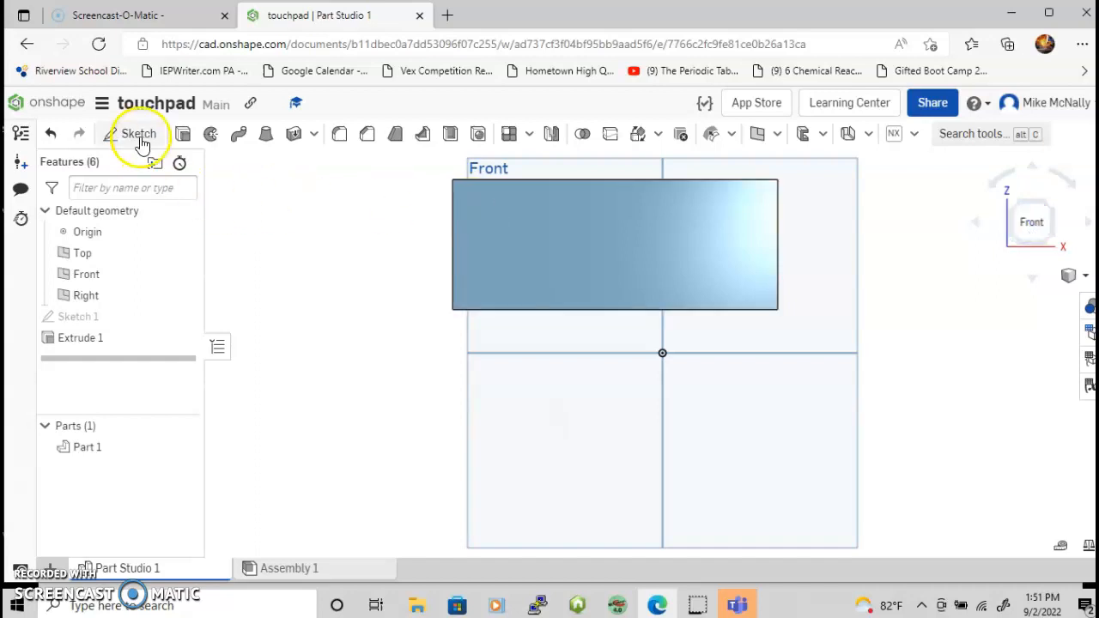
{"action": "left_click", "coordinate": [139, 133]}
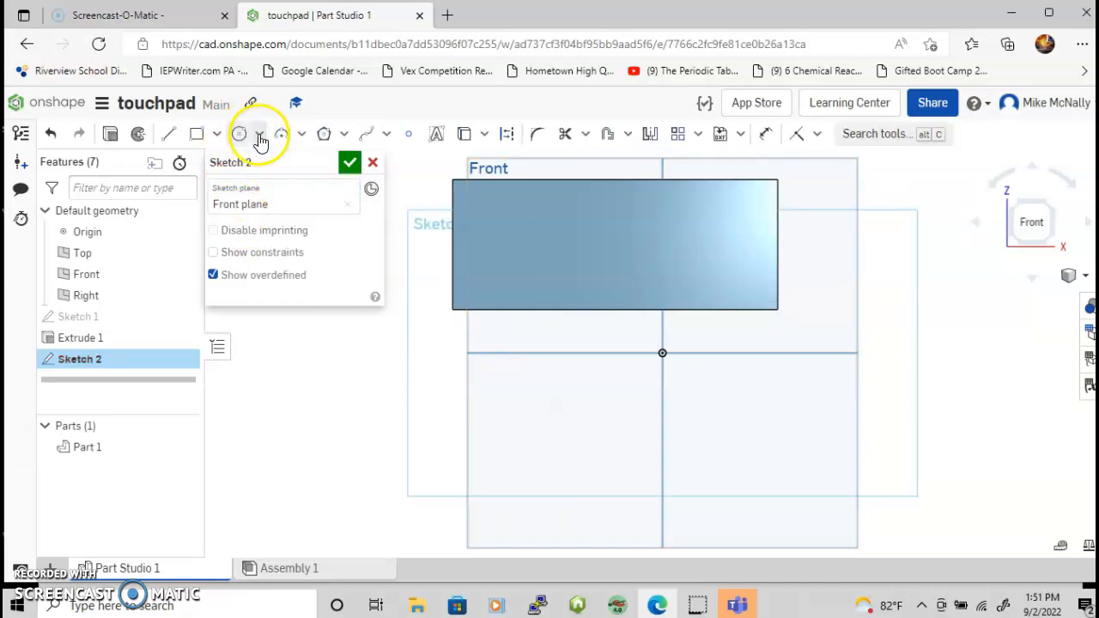
Step: Draw a center-point circle below-left of the origin with 2.5 diameter
{"action": "left_click", "coordinate": [260, 134]}
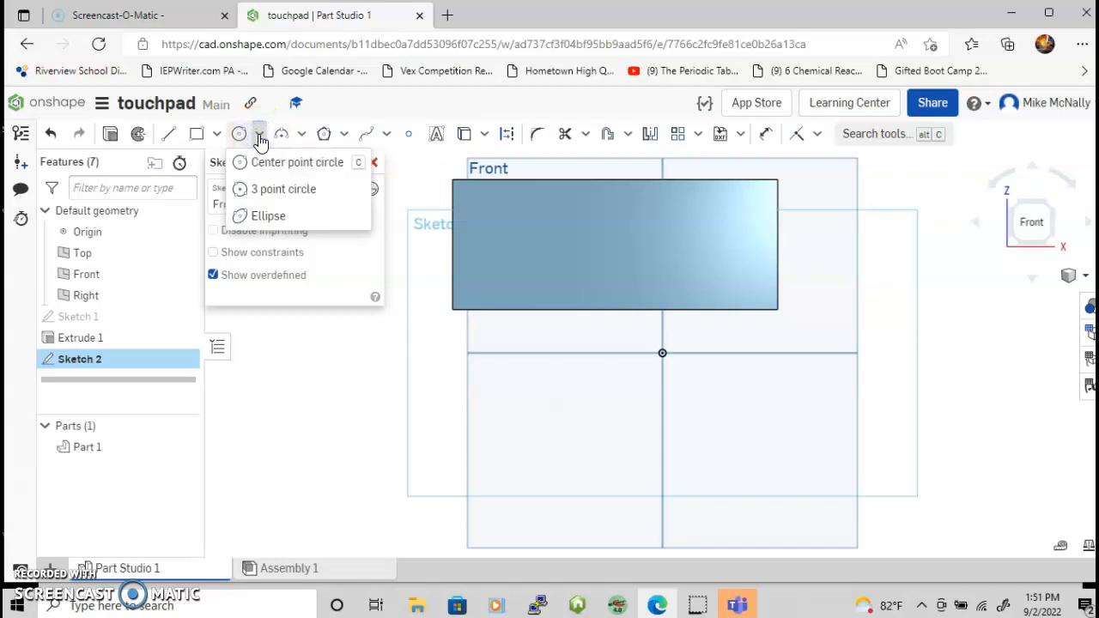
{"action": "mouse_move", "coordinate": [297, 162]}
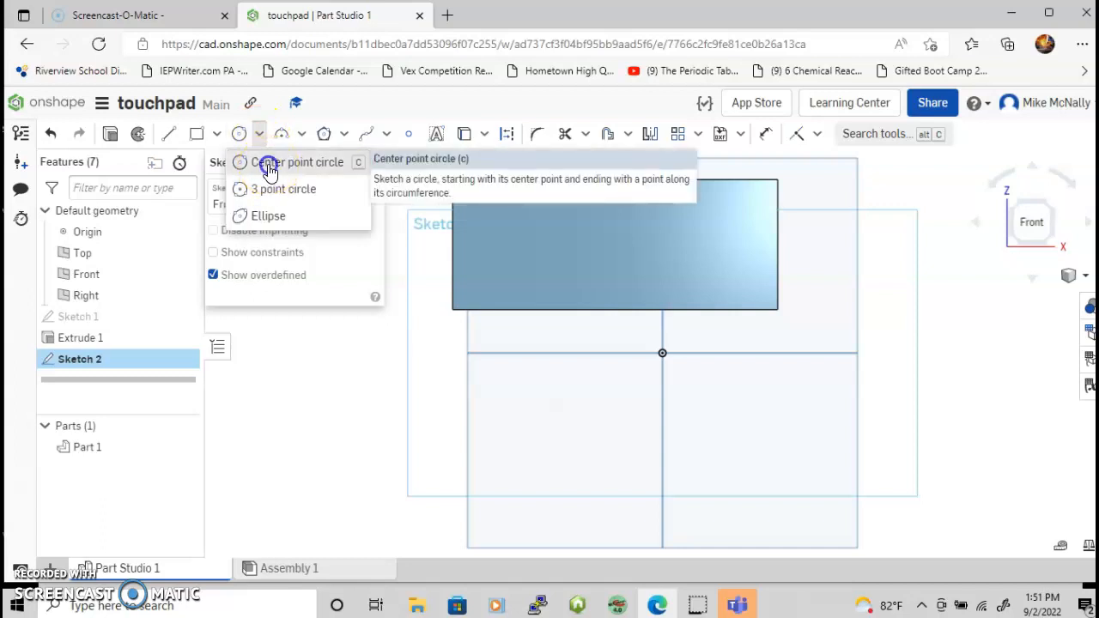
{"action": "left_click", "coordinate": [299, 162]}
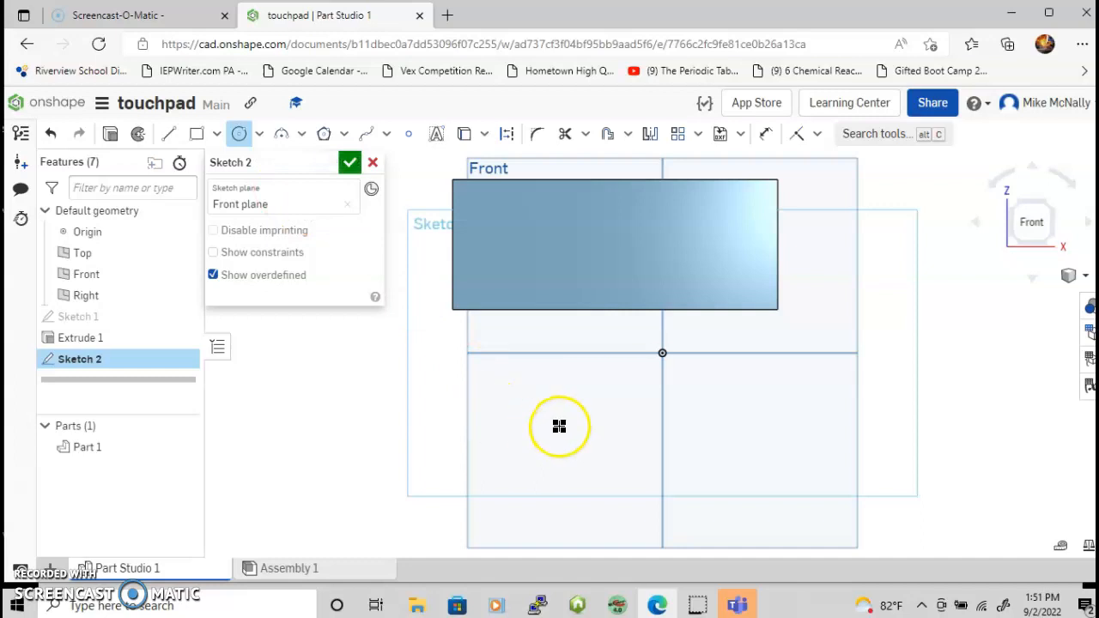
{"action": "left_click", "coordinate": [559, 426]}
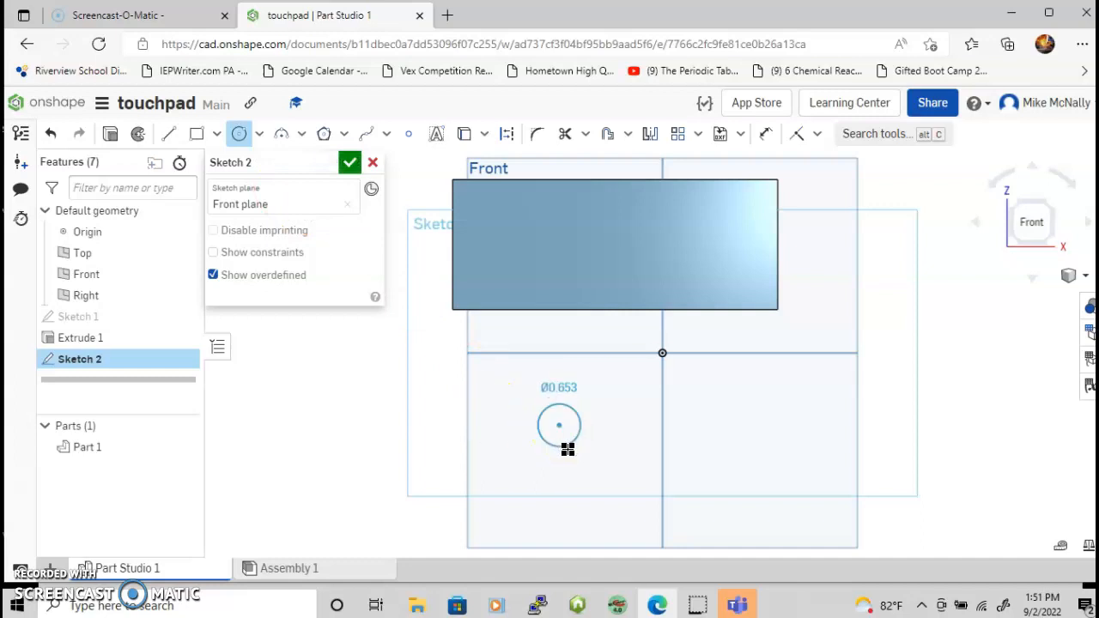
{"action": "left_click_drag", "start_coordinate": [568, 449], "coordinate": [576, 469]}
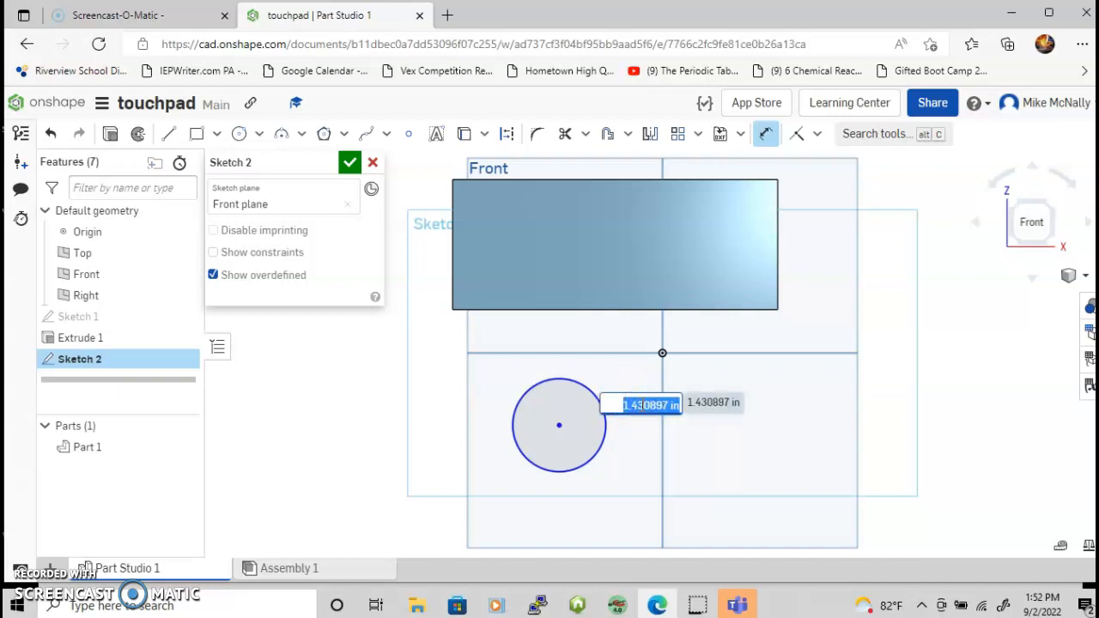
{"action": "type", "text": "2.5"}
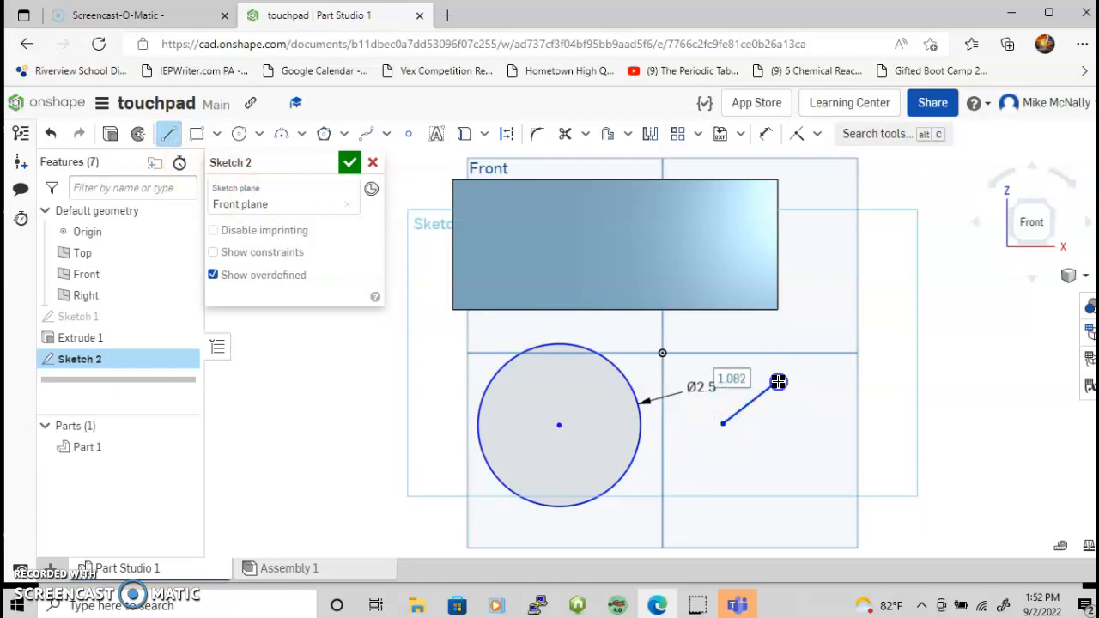
Step: Draw connected line edges forming a pointed polygon right of the circle
{"action": "left_click_drag", "start_coordinate": [778, 381], "coordinate": [812, 444]}
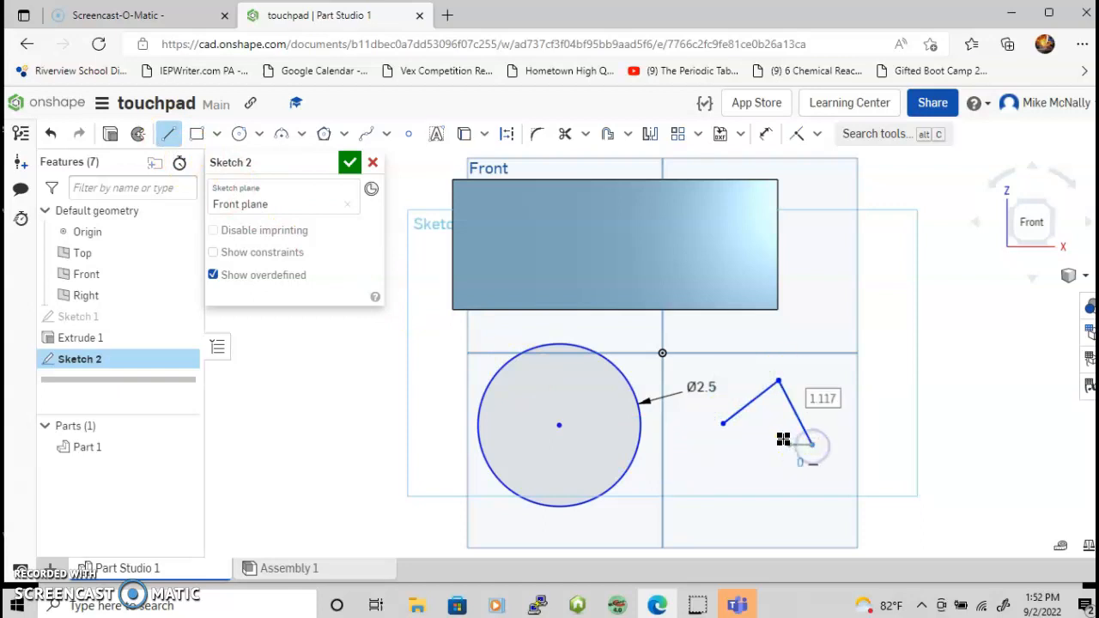
{"action": "left_click_drag", "start_coordinate": [803, 446], "coordinate": [756, 473]}
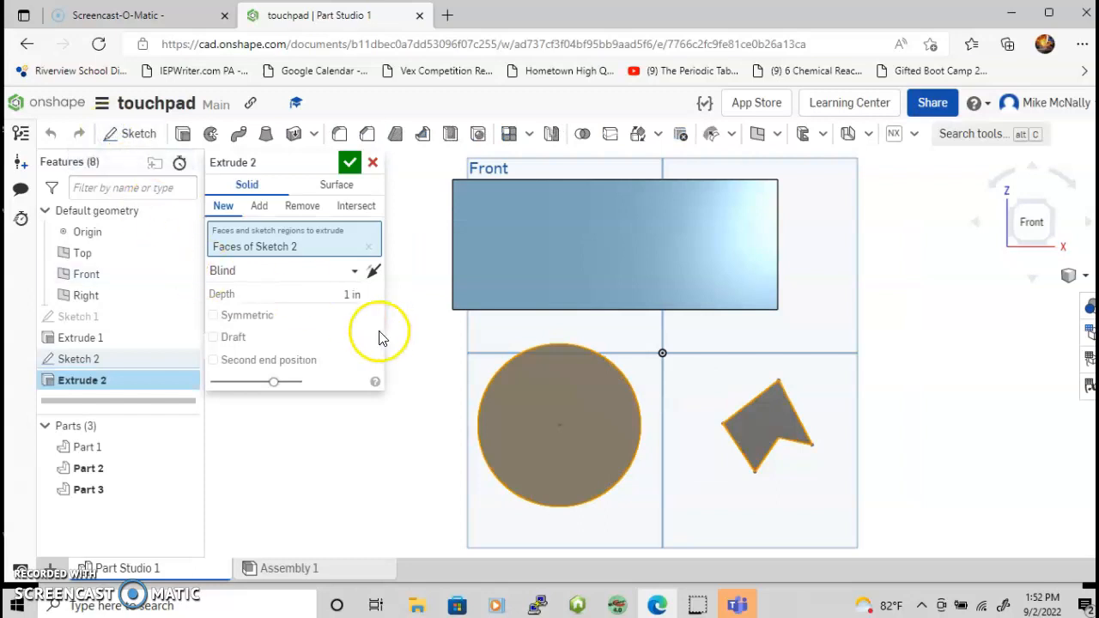
Step: Set Extrude 2 depth to 0.5 in and confirm, creating Parts 2 and 3
{"action": "left_click", "coordinate": [344, 294]}
{"action": "type", "text": "0.5"}
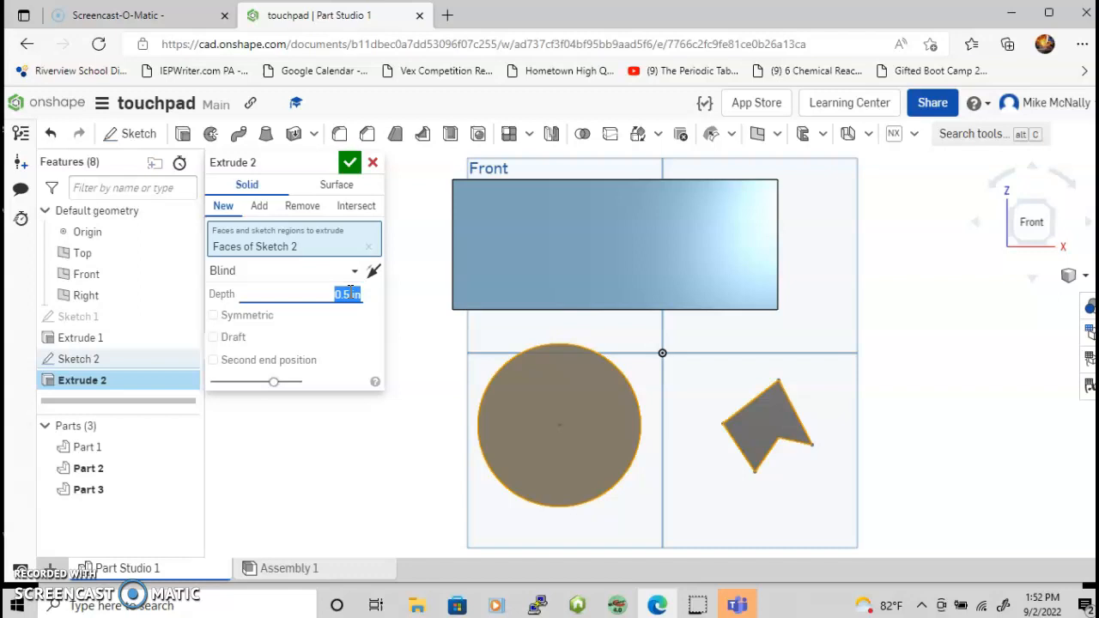
{"action": "left_click", "coordinate": [349, 162]}
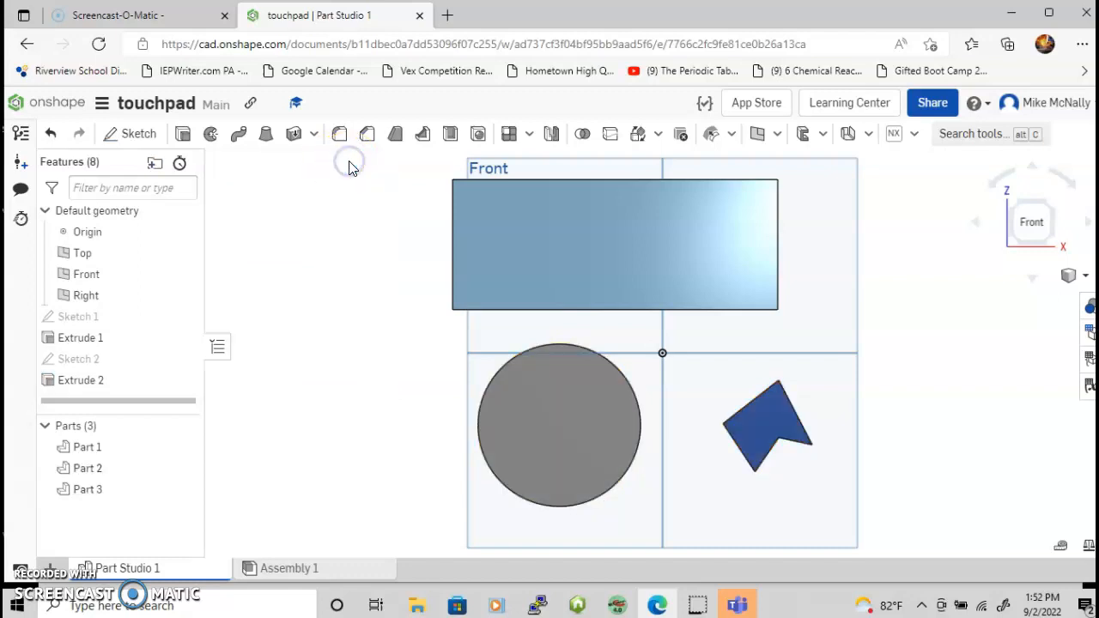